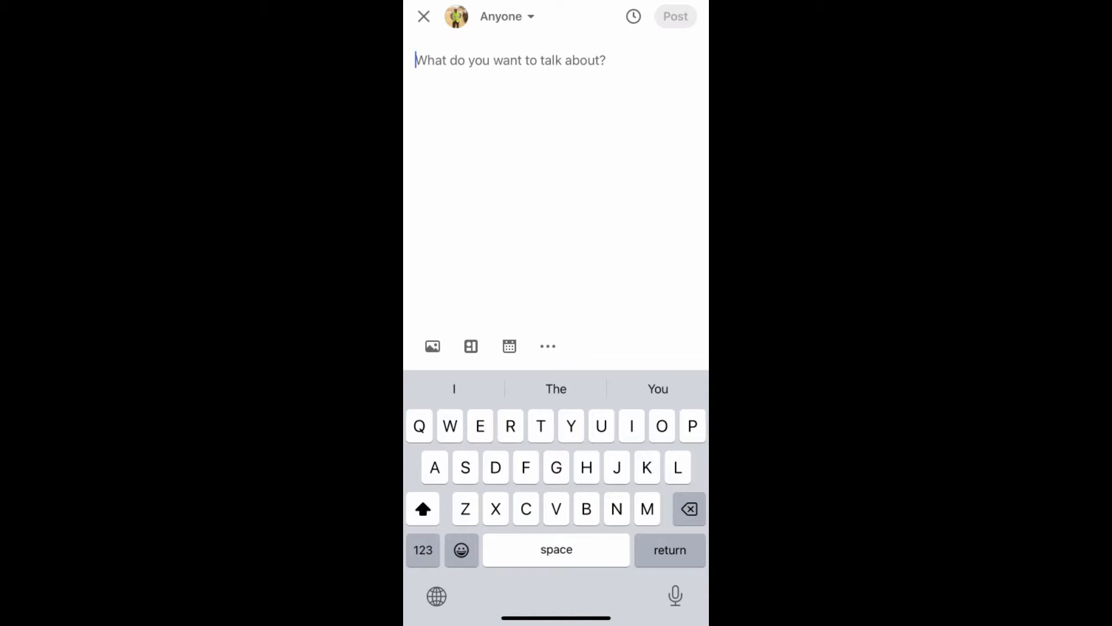
# Draft a LinkedIn post reading 'Testing Bold text' and head to the browser for a bold generator.
pyautogui.write('Test')
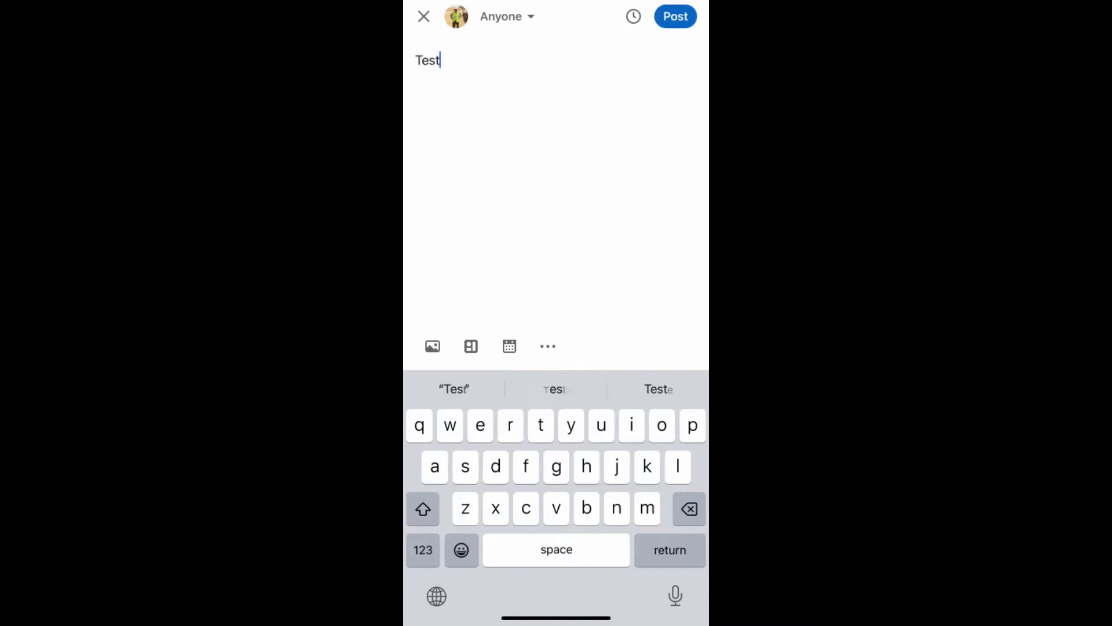
pyautogui.write('ing')
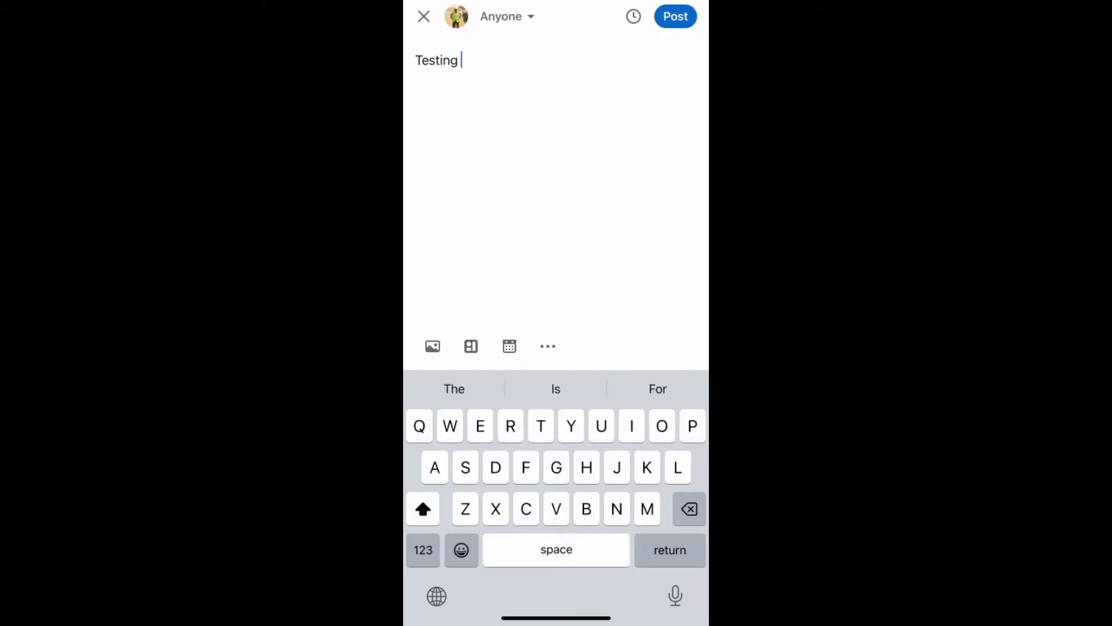
pyautogui.write('Bold')
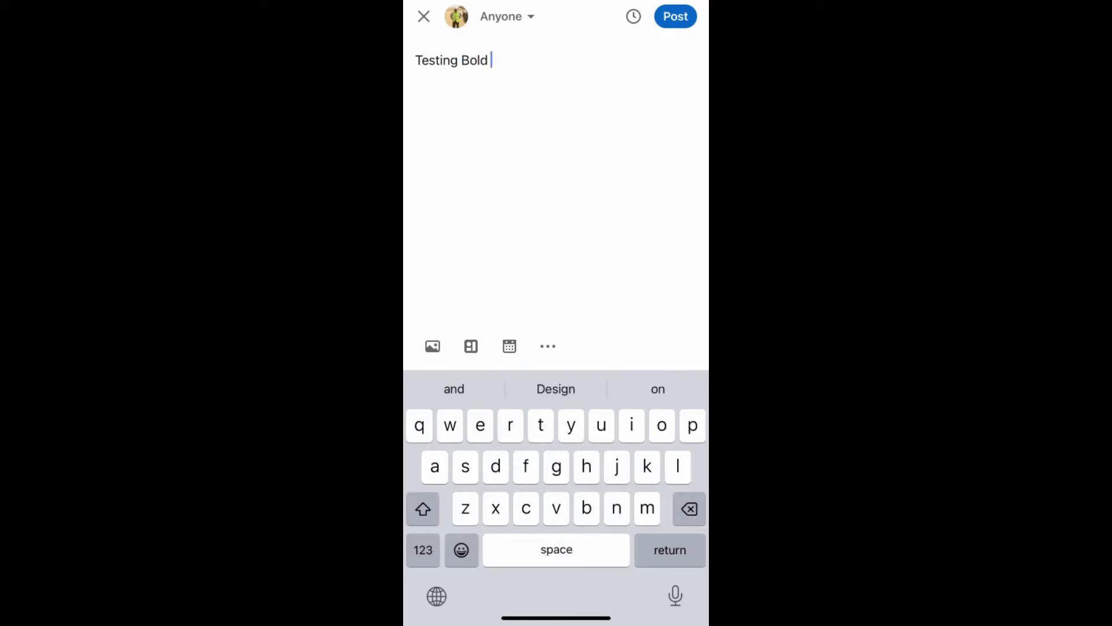
pyautogui.write('text')
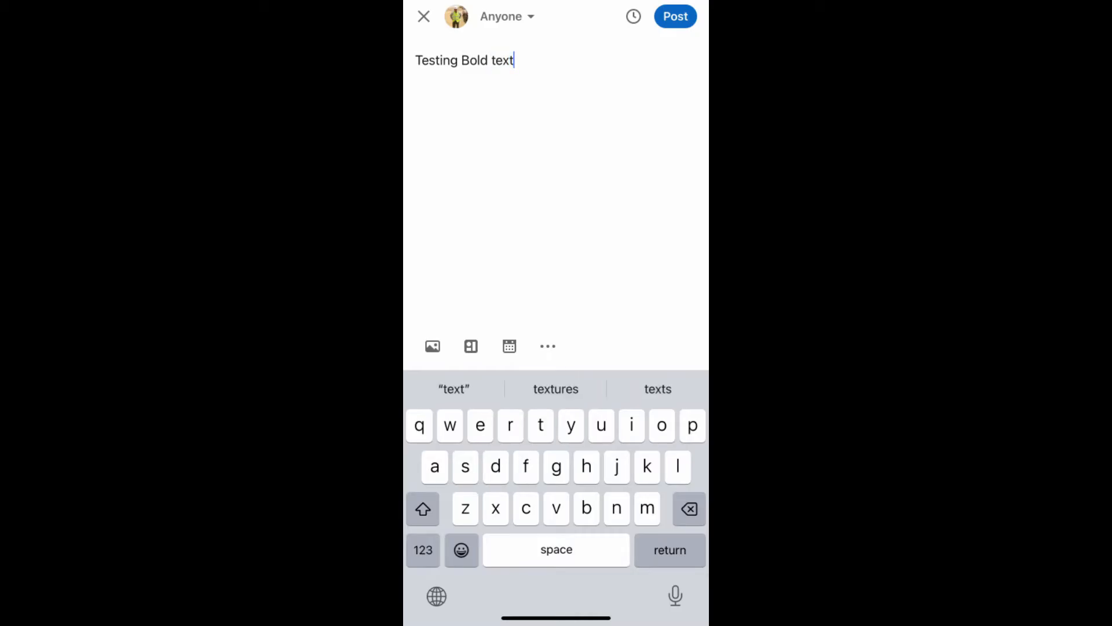
pyautogui.doubleClick(464, 60)
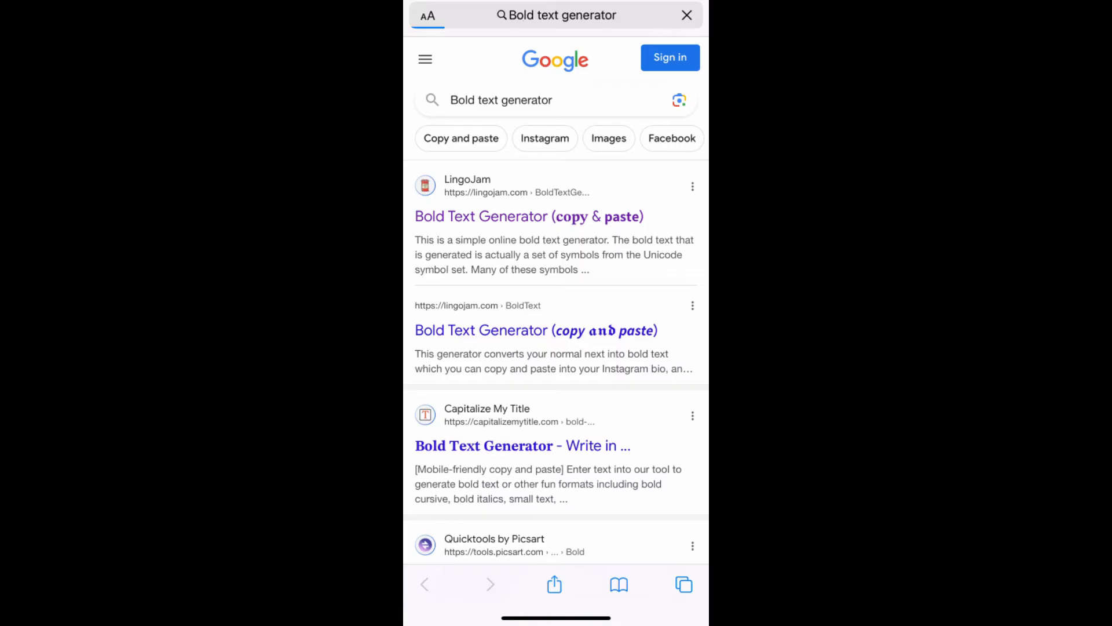
# Open LingoJam's Bold Text Generator from the Google results.
pyautogui.click(528, 217)
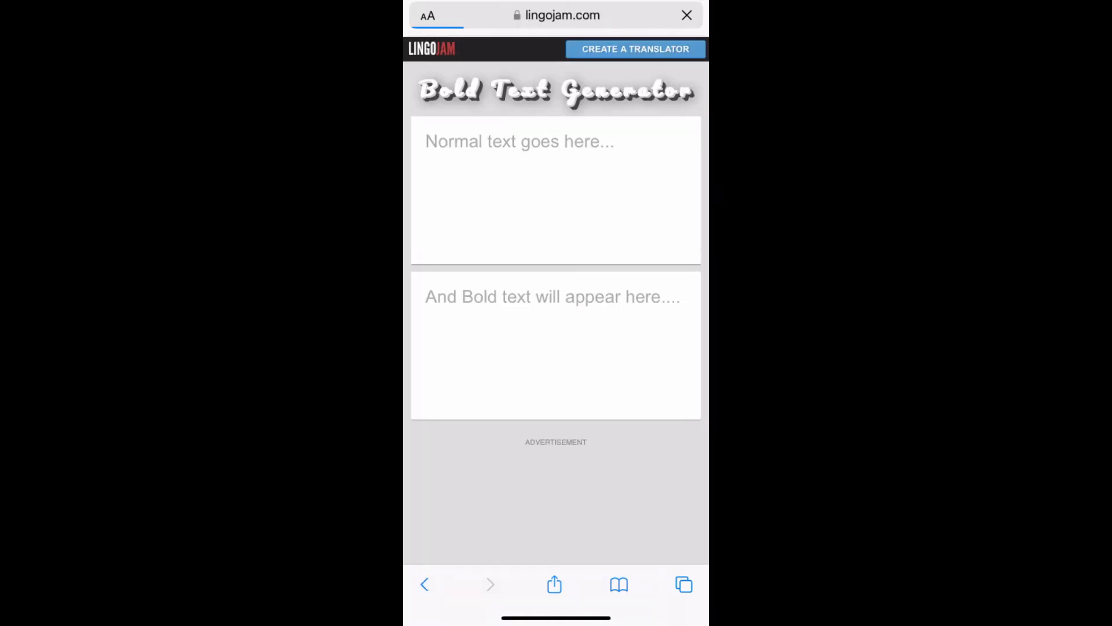
# Convert 'Testing Bold text' to bold sans Unicode in LingoJam and copy the result.
pyautogui.click(520, 142)
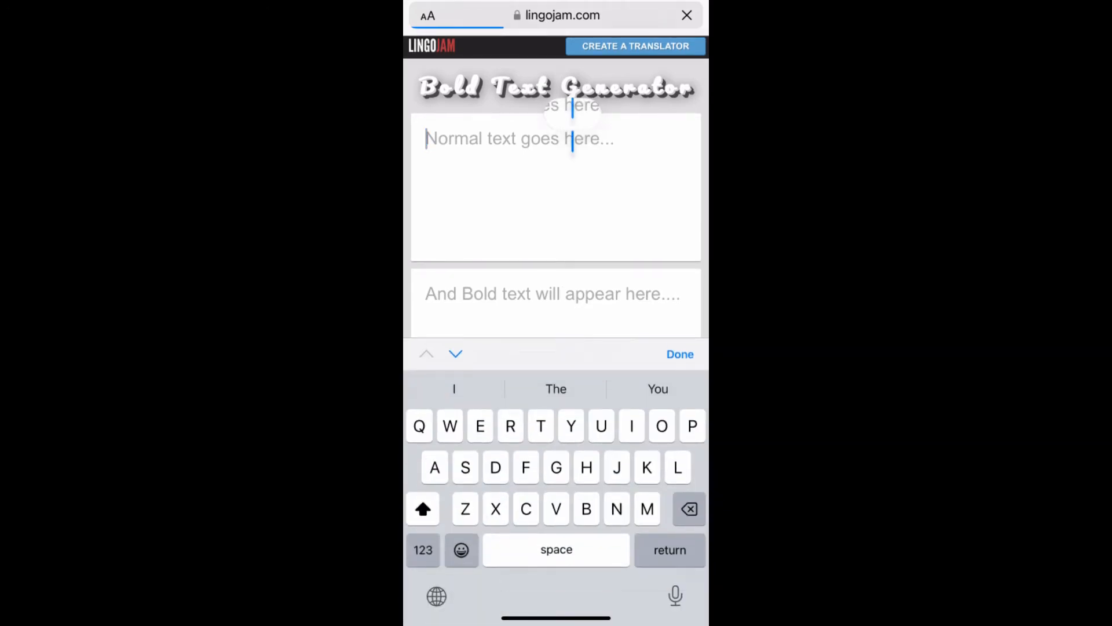
pyautogui.write('Testing Bold text')
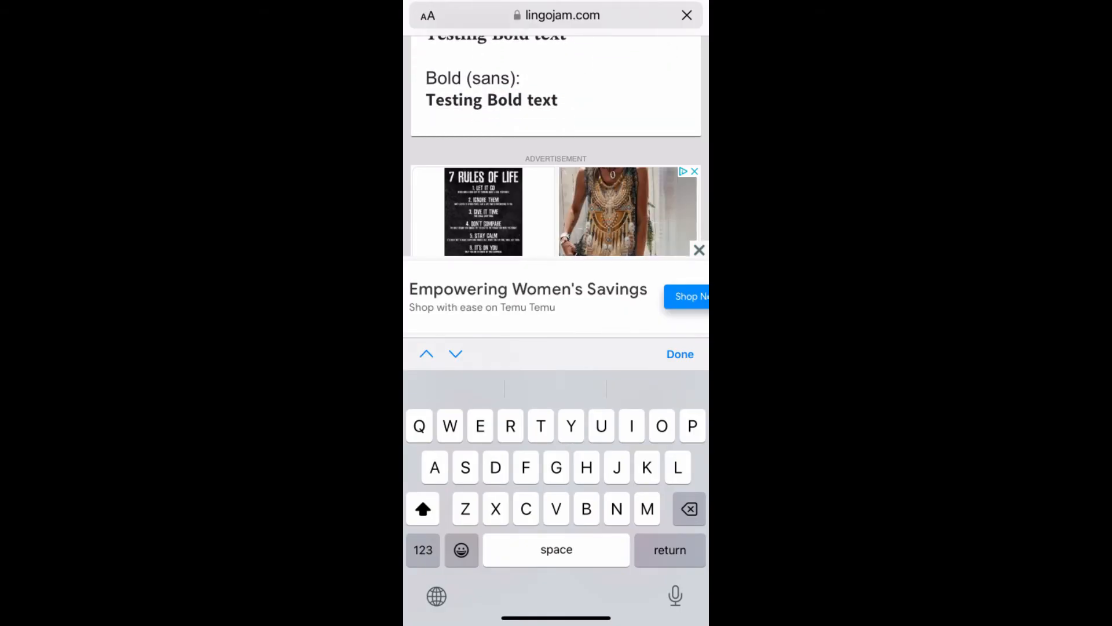
pyautogui.doubleClick(491, 98)
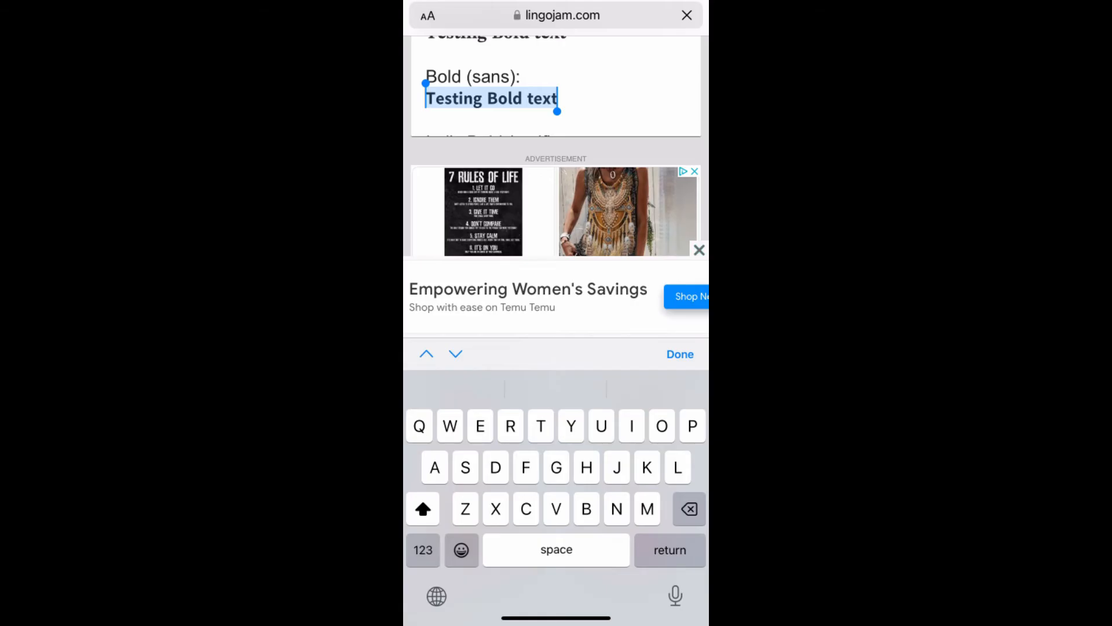
pyautogui.click(491, 100)
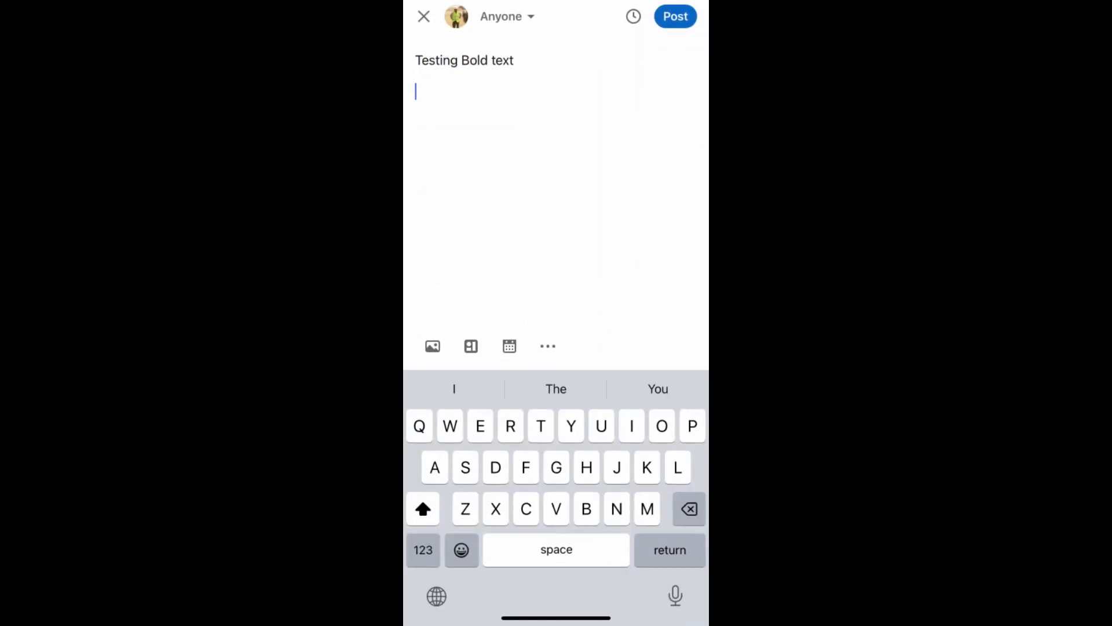
# Paste the bold 'Testing Bold text' under the plain line and publish the post.
pyautogui.write('Testing Bold text')
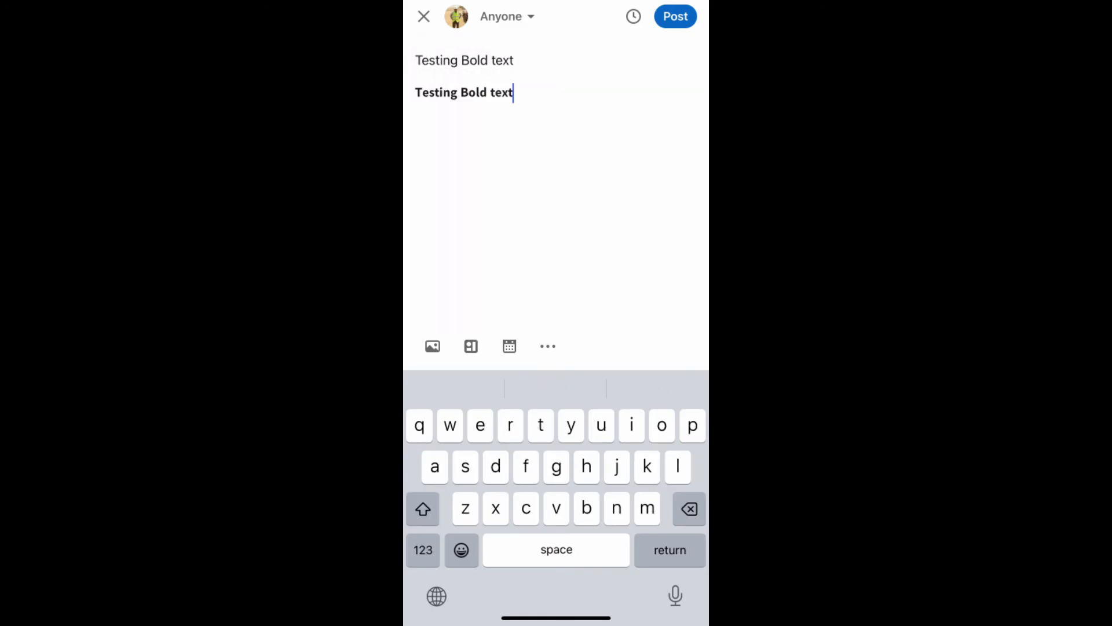
pyautogui.click(674, 16)
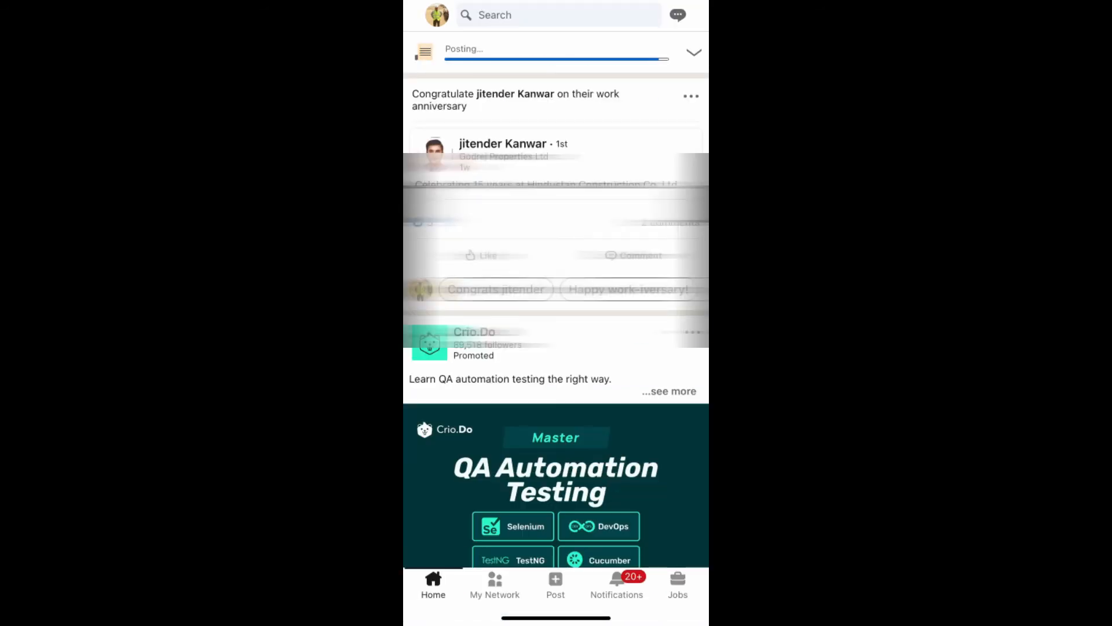